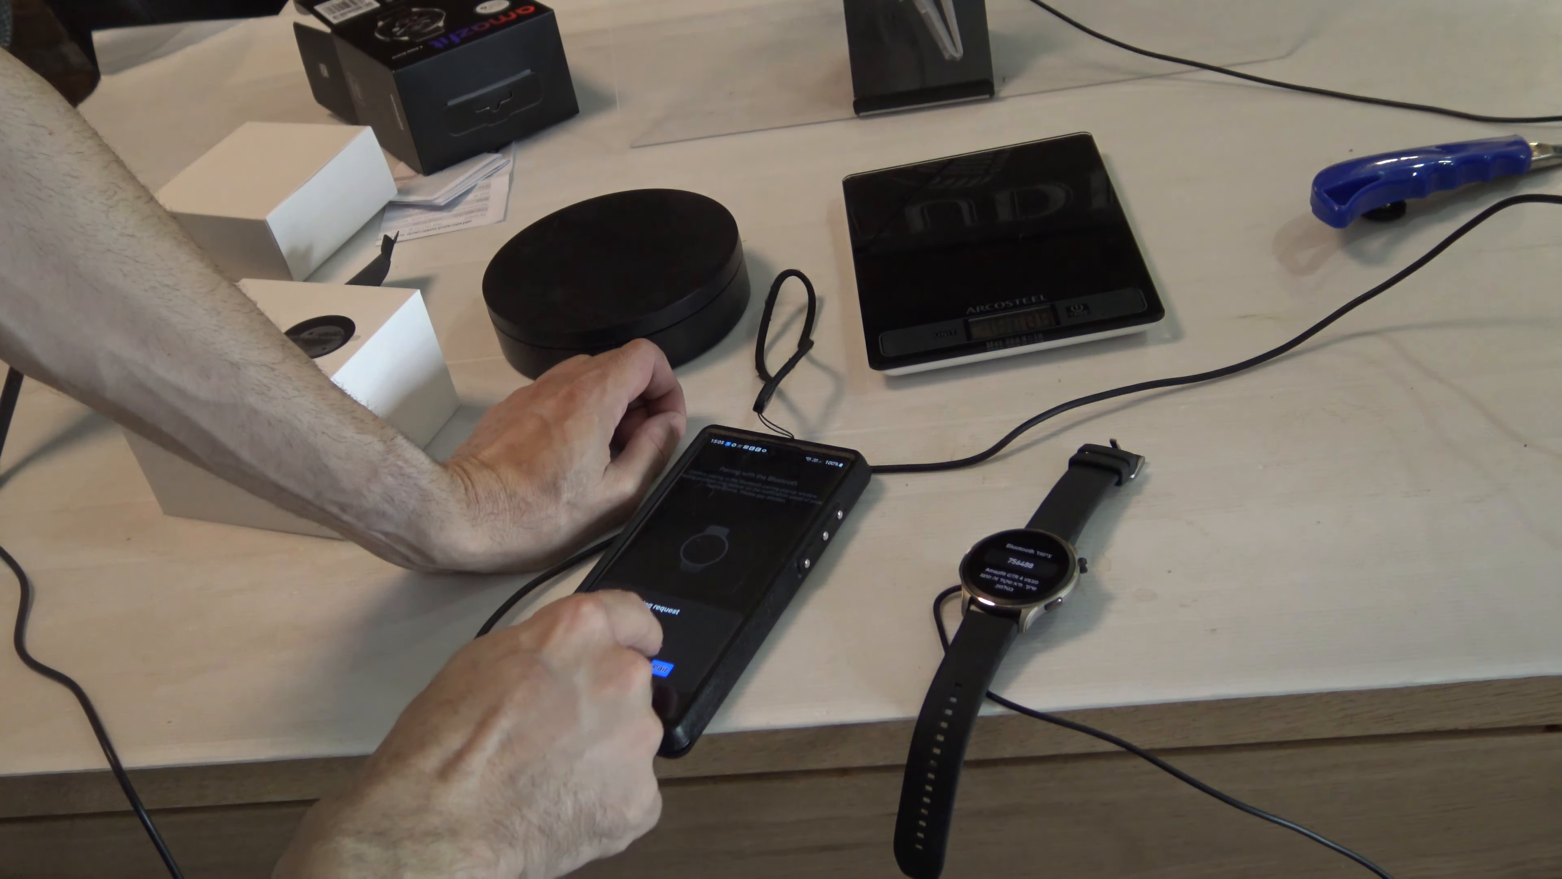
# Step: Accept the Android Bluetooth pairing request so Zepp begins pairing with the Amazfit watch
pyautogui.click(661, 668)
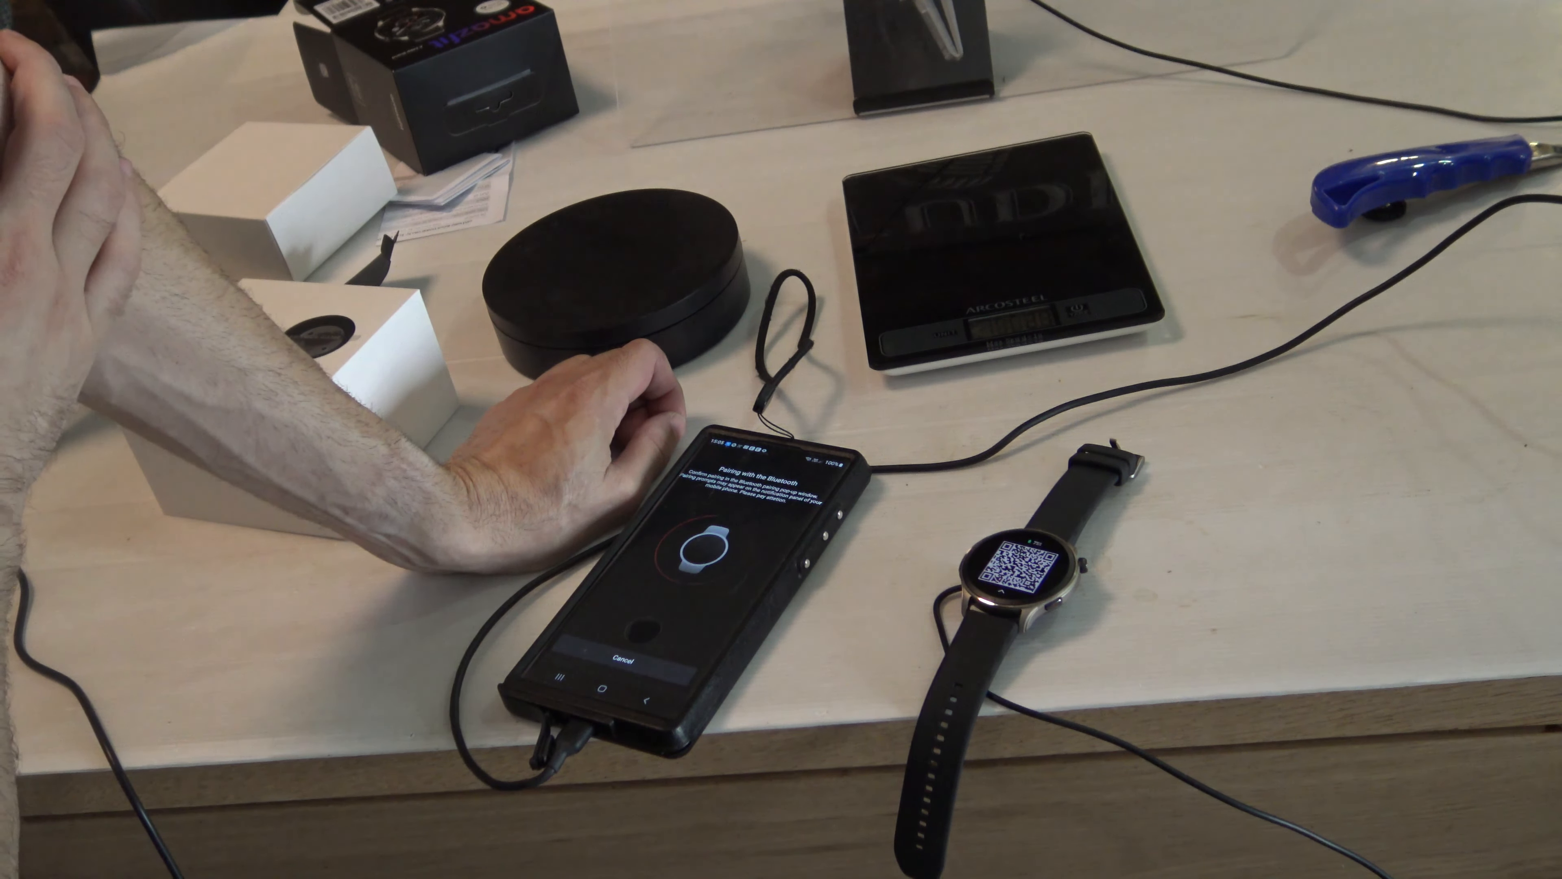